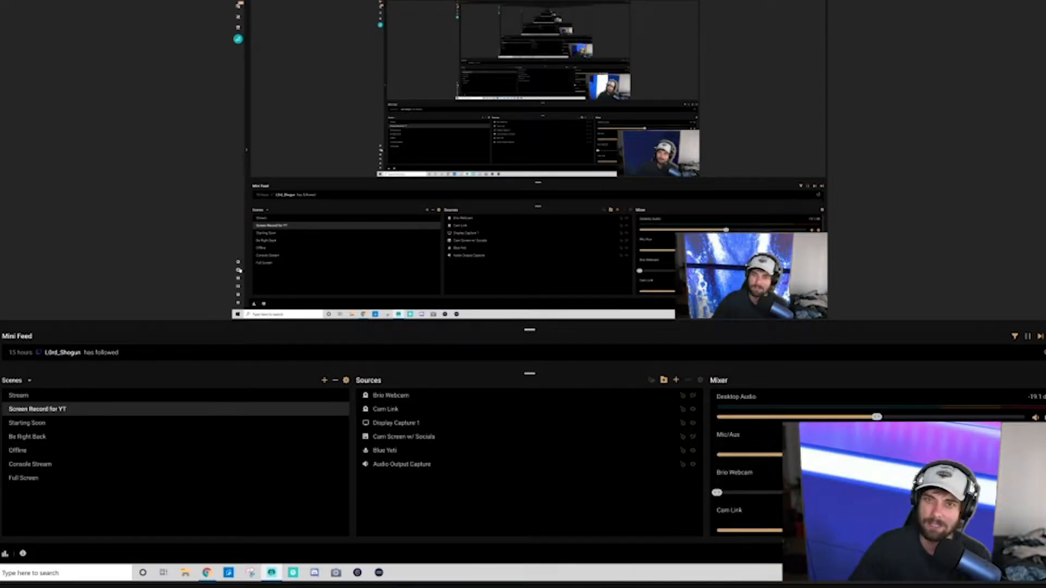
mouse_move(113, 304)
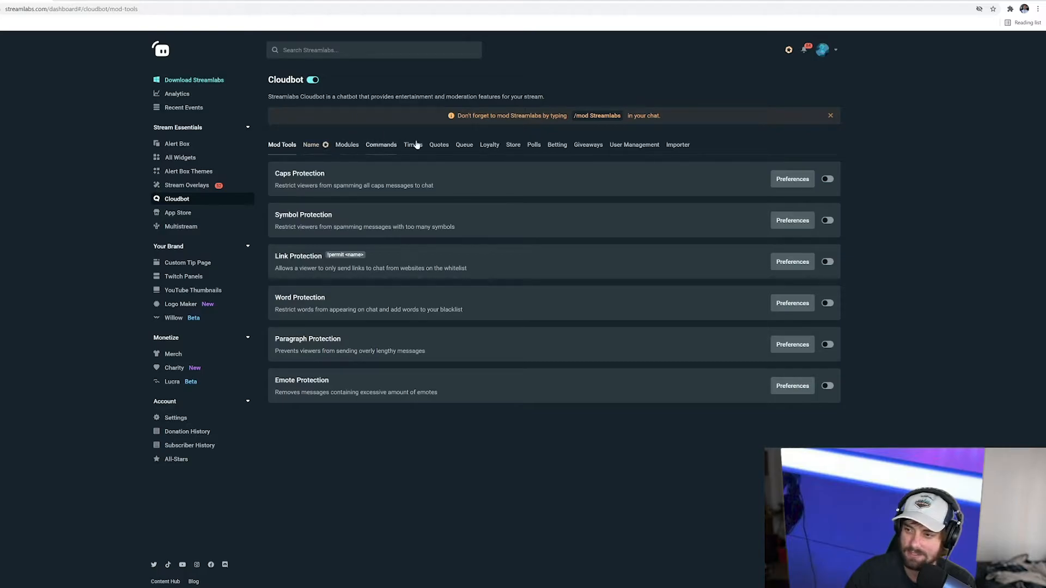
Step: Show Cloudbot's Commands section listing the custom chat commands (!hello, !uptime, !lurk)
click(382, 143)
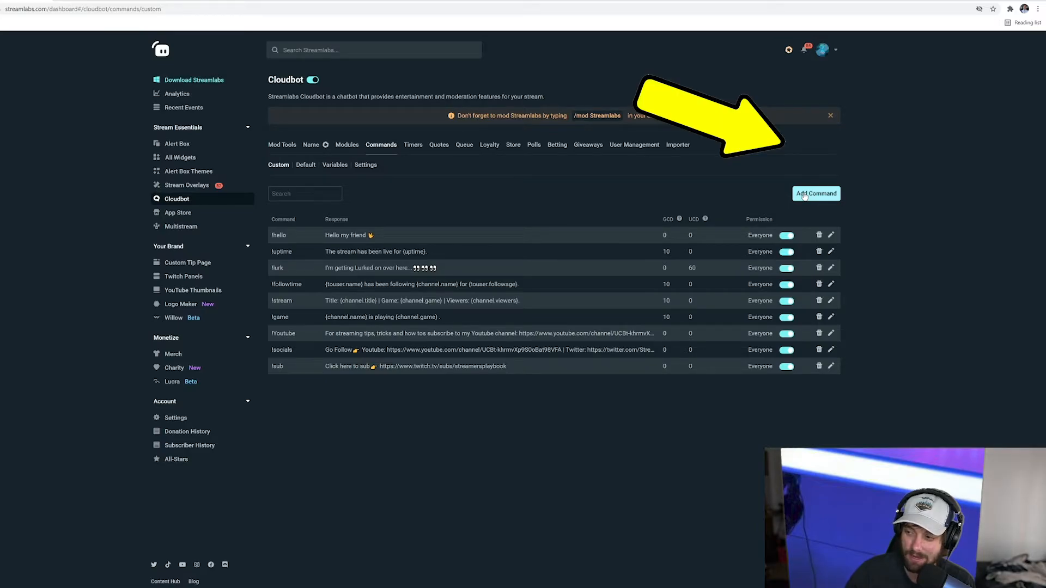
Step: Add a new custom command from the !hug template and confirm it
click(814, 194)
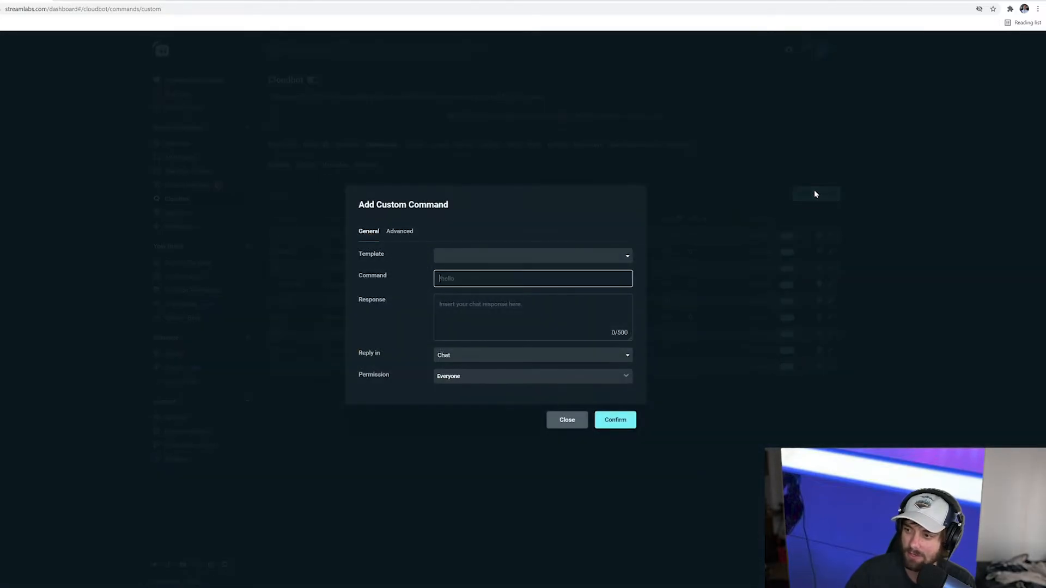
mouse_move(498, 259)
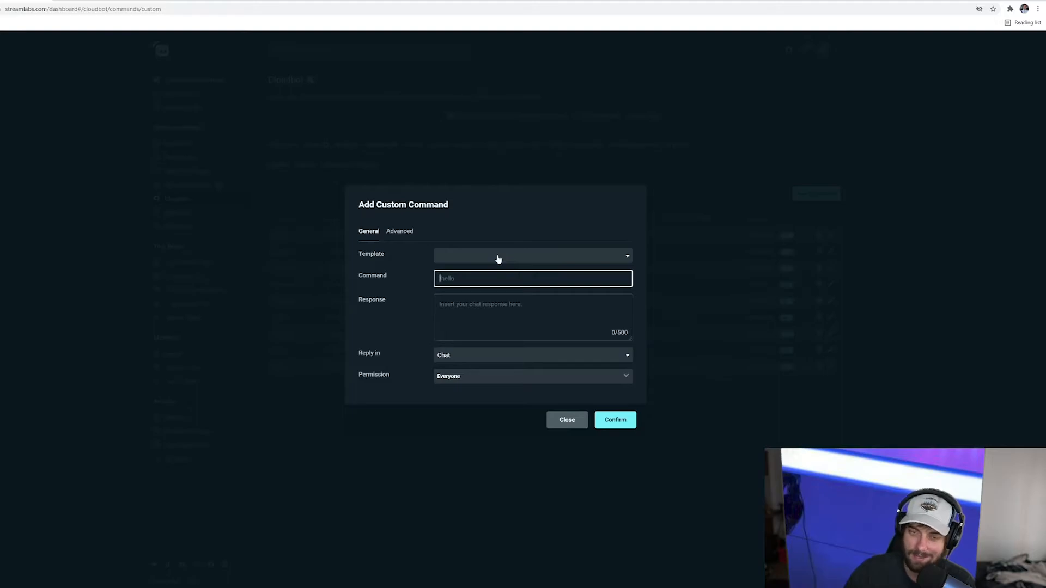
mouse_move(430, 254)
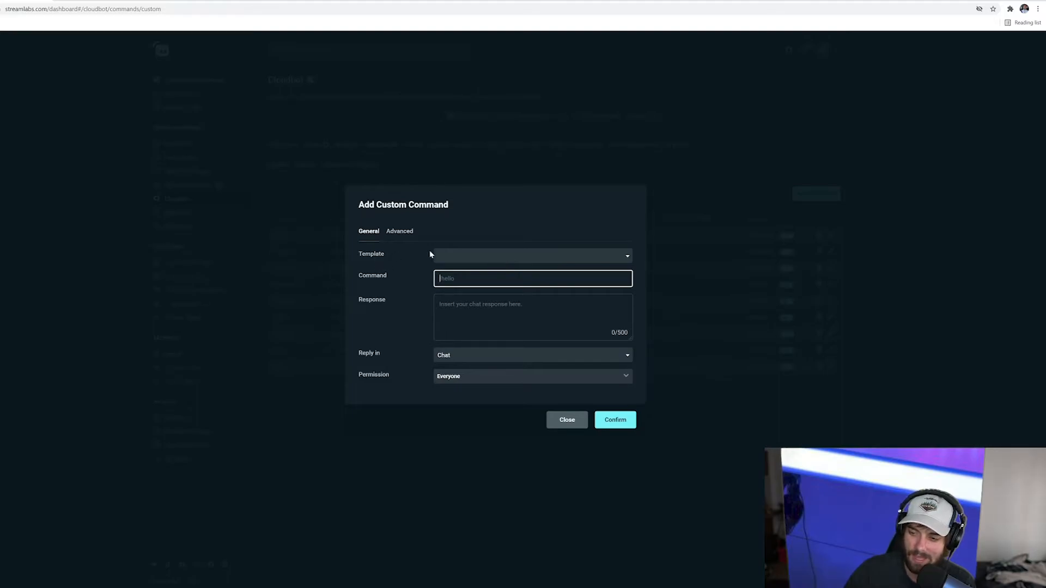
click(530, 254)
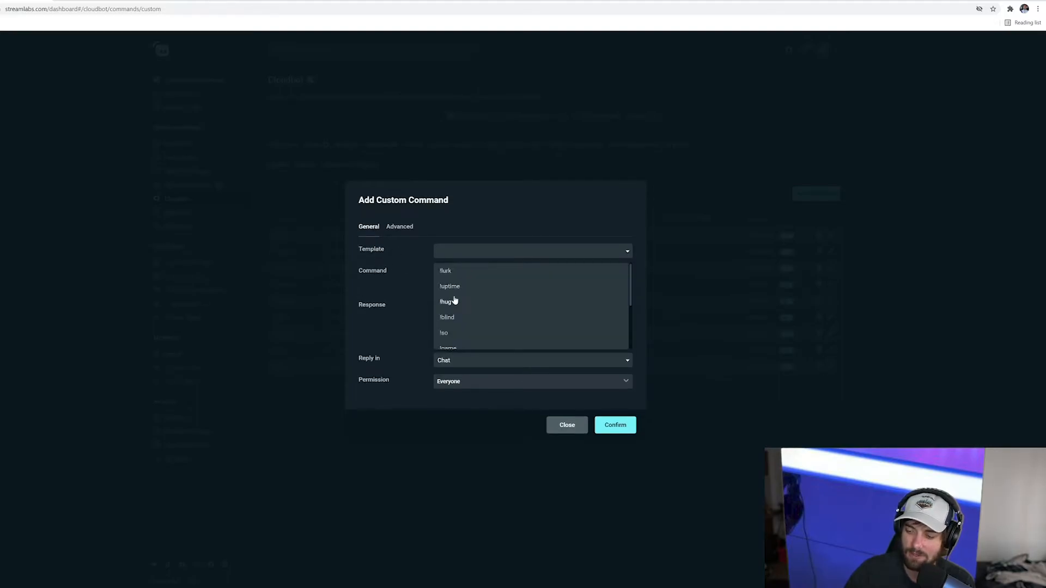
scroll(down, 3)
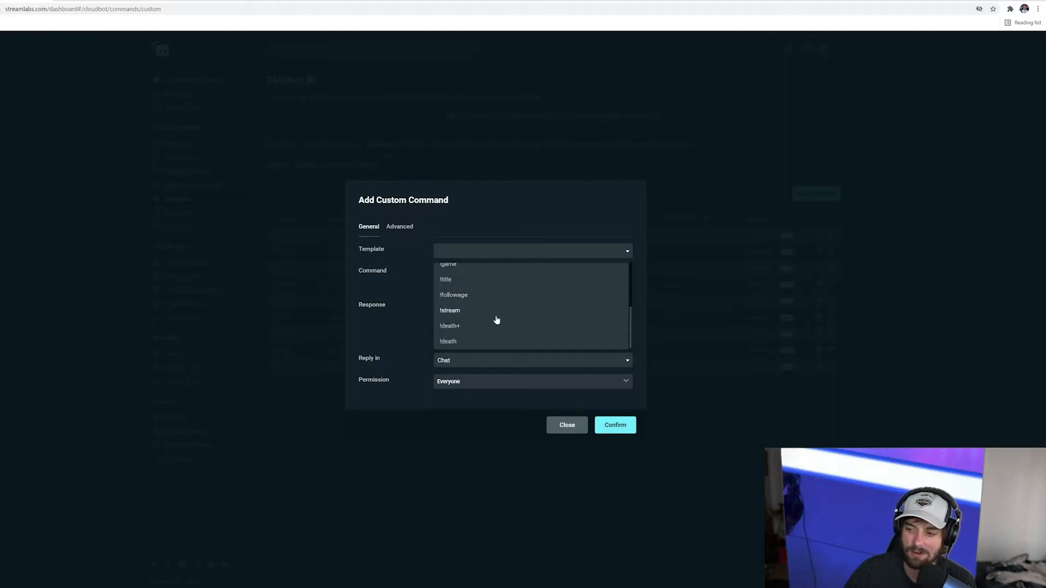
scroll(up, 3)
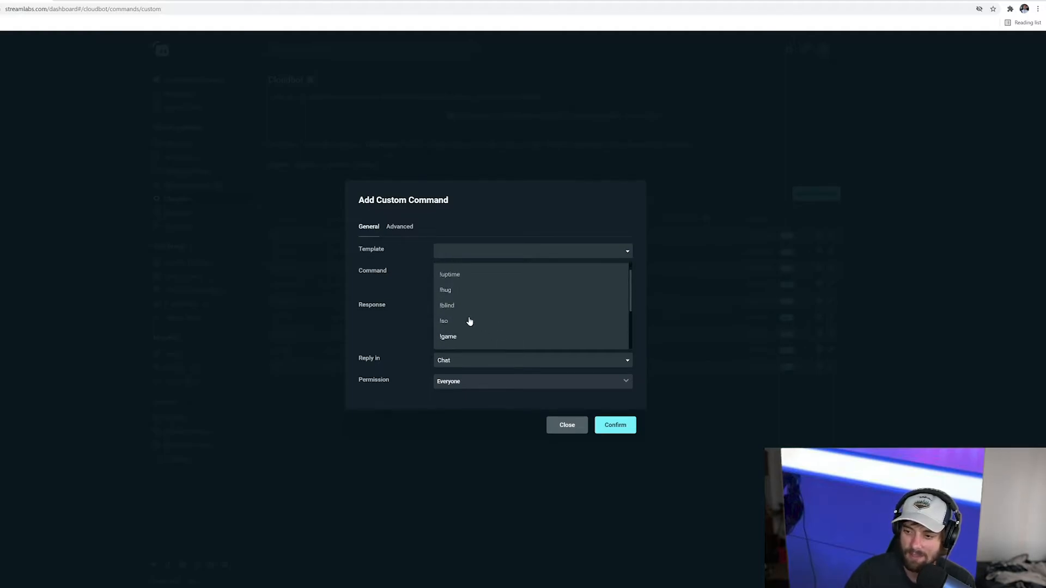
scroll(down, 3)
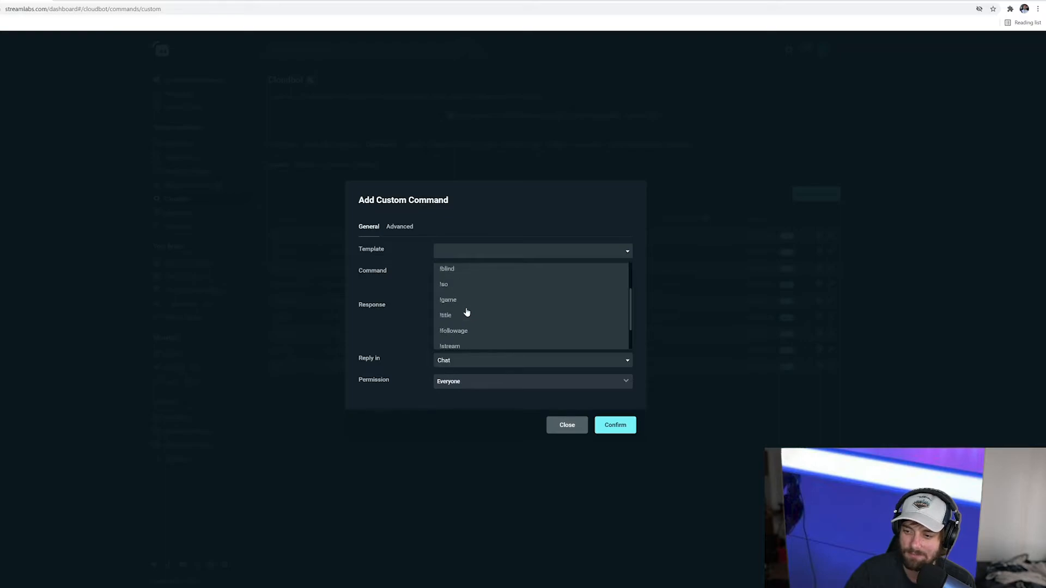
scroll(up, 3)
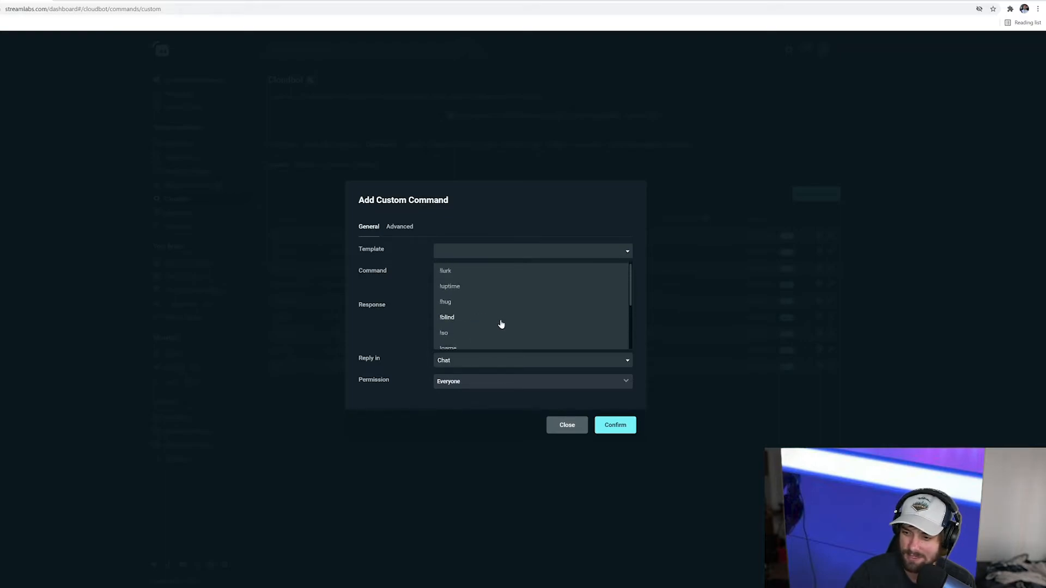
mouse_move(445, 302)
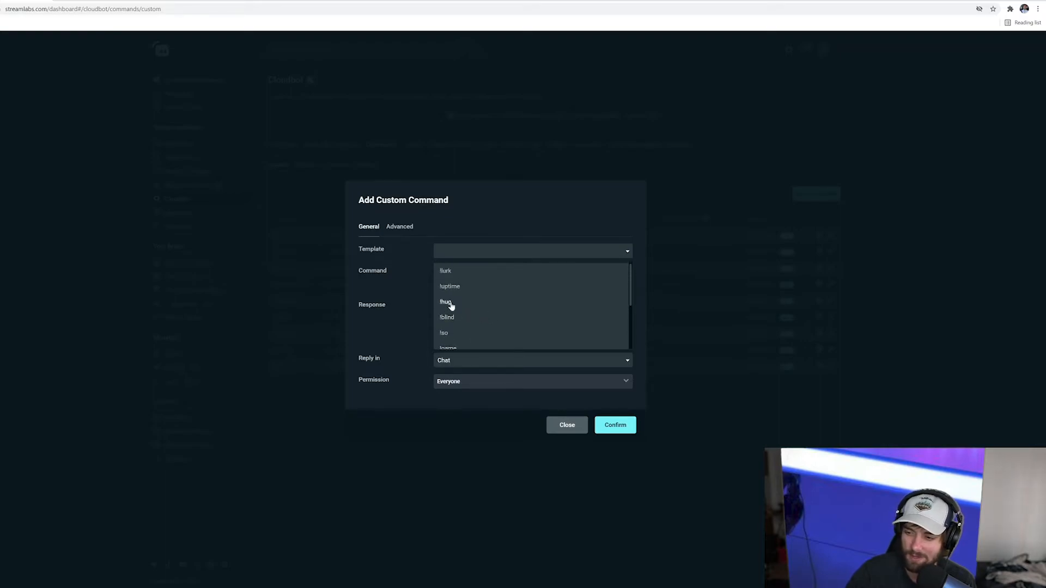
click(444, 302)
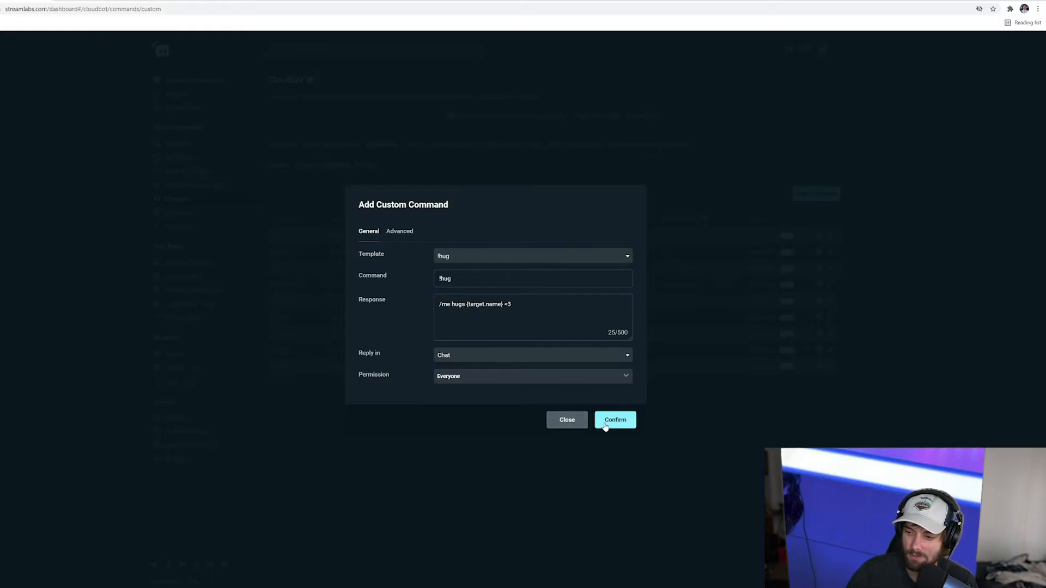
click(614, 420)
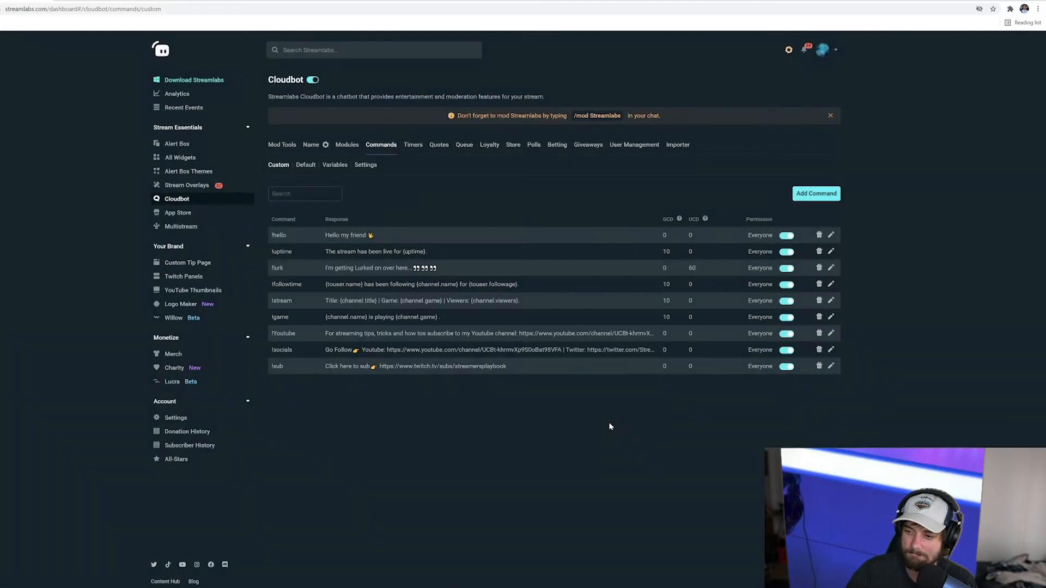